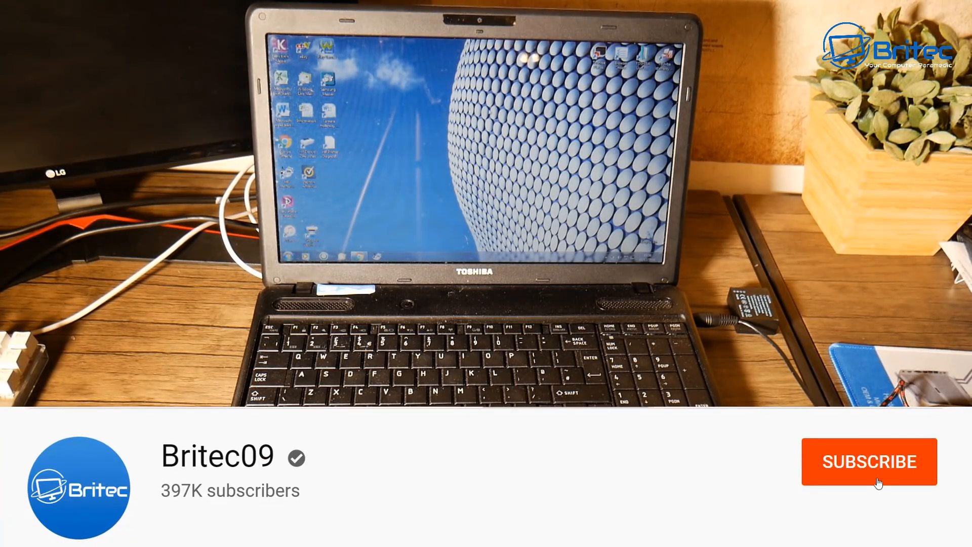
click(868, 461)
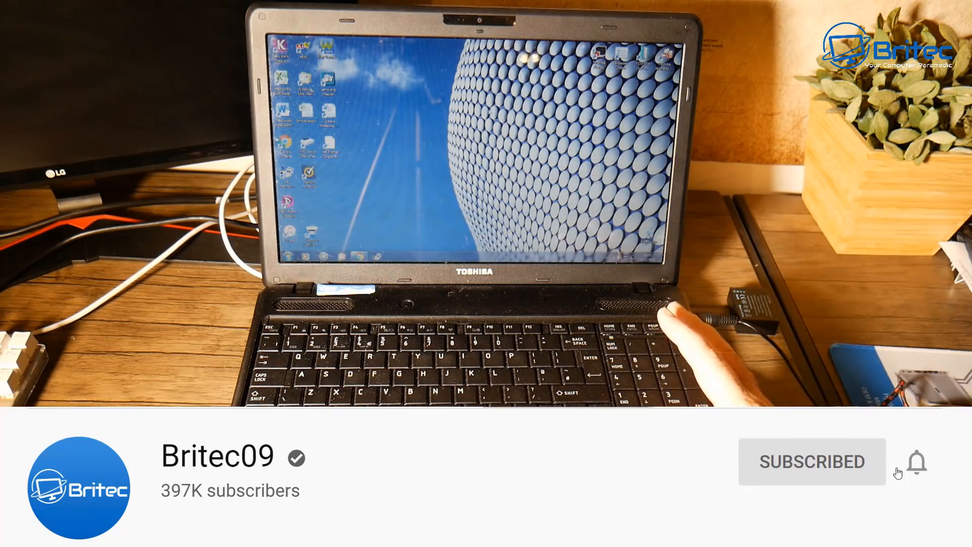
click(916, 462)
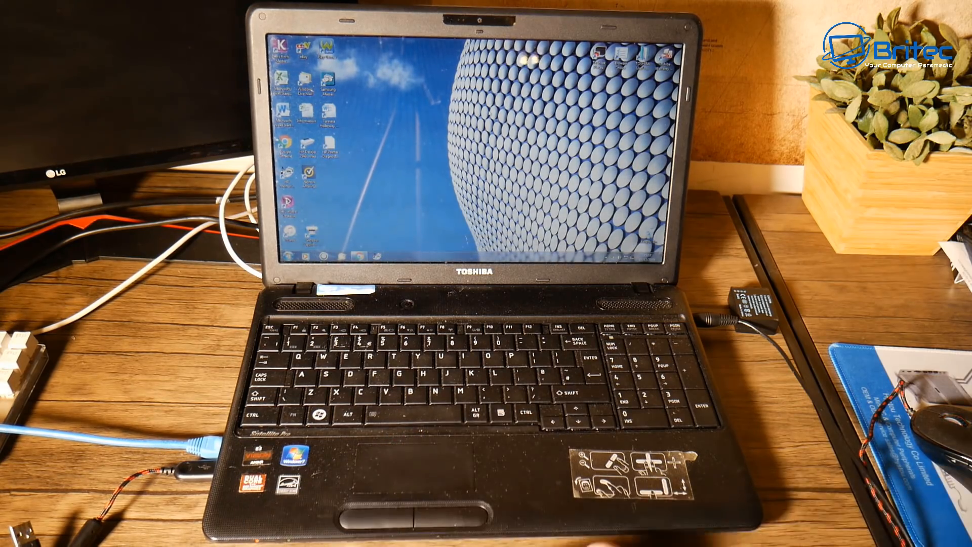
mouse_move(650, 372)
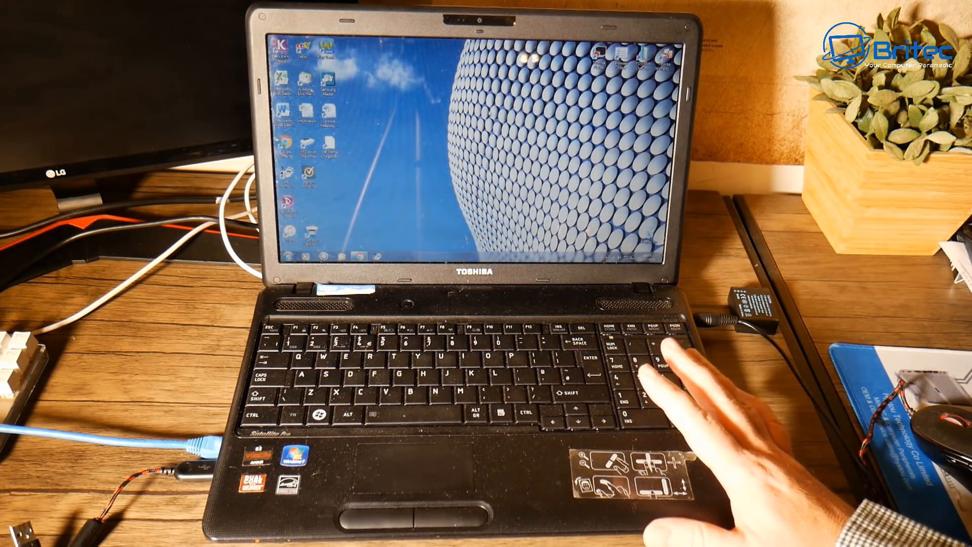